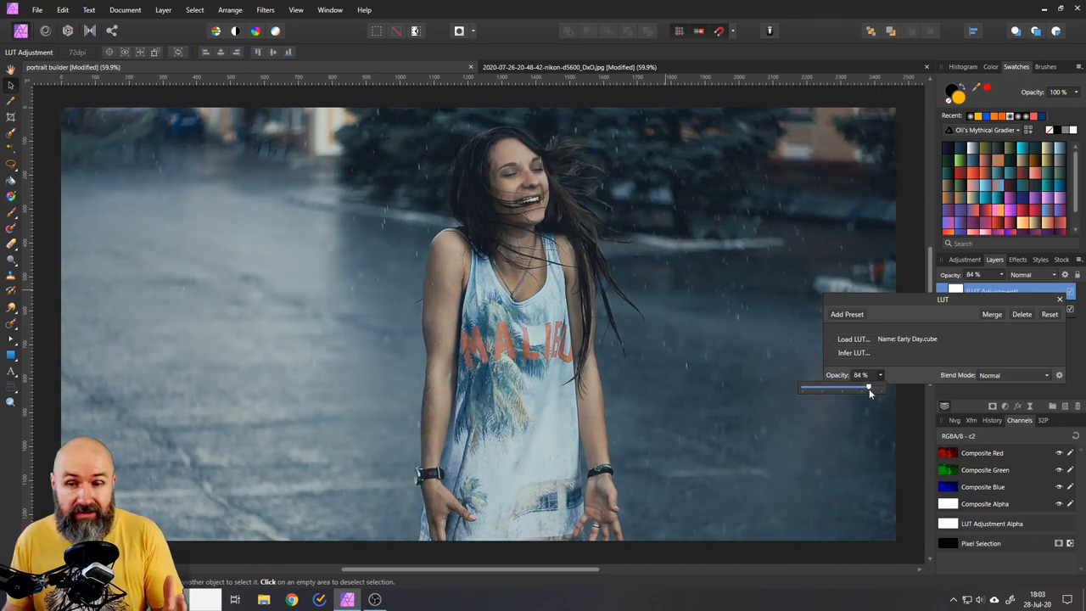
Raise the LUT adjustment layer's opacity from 84% to 88% and confirm.
{"action": "left_click_drag", "start_coordinate": [869, 387], "coordinate": [873, 387]}
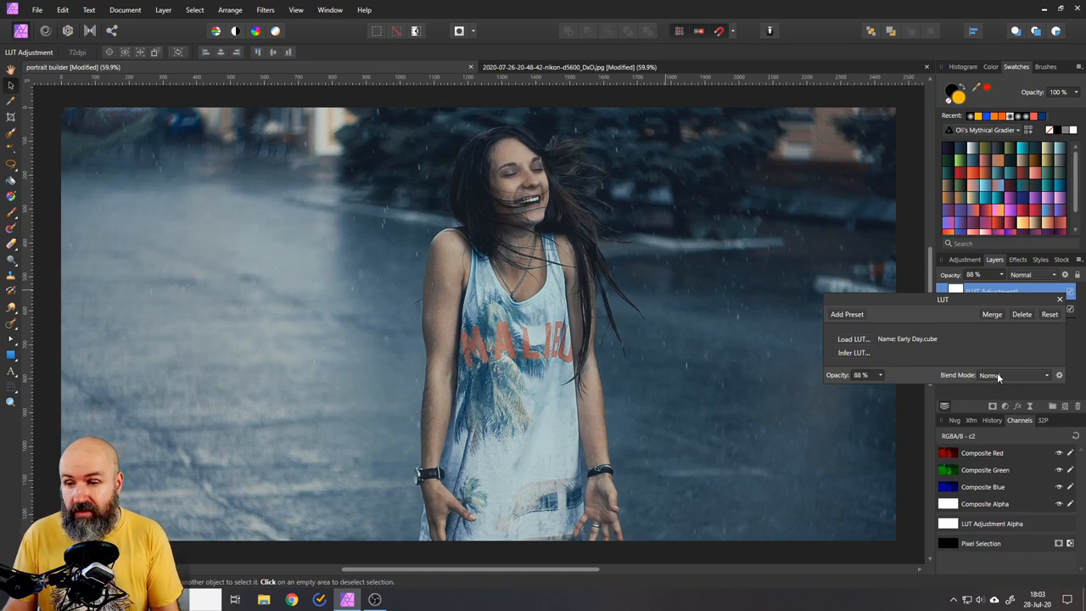
{"action": "left_click", "coordinate": [1004, 375]}
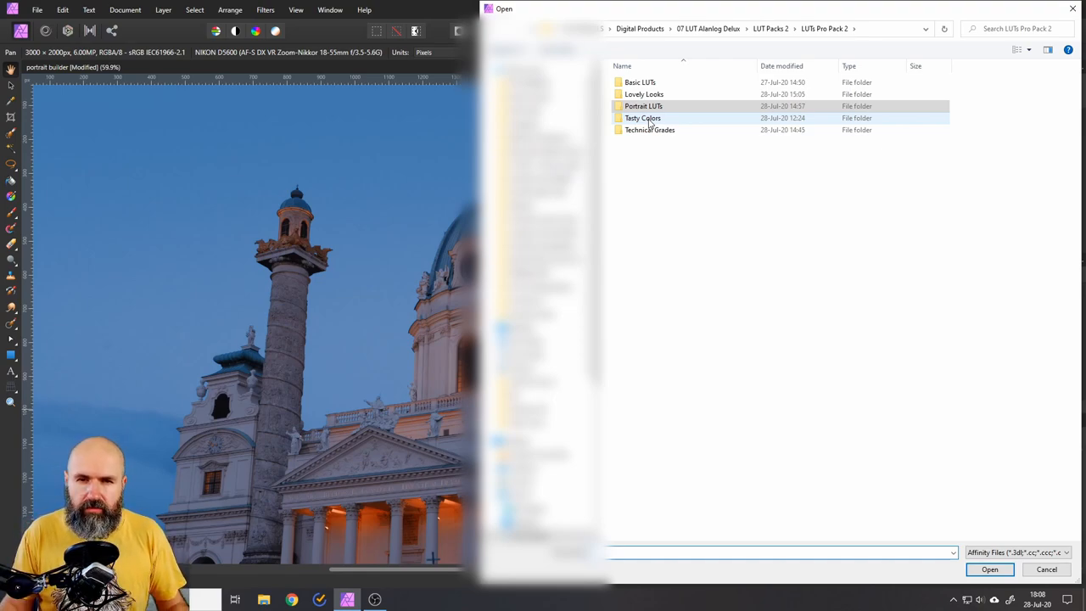
Browse into a LUT pack folder and load a .cube LUT into the adjustment layer.
{"action": "double_click", "coordinate": [642, 119]}
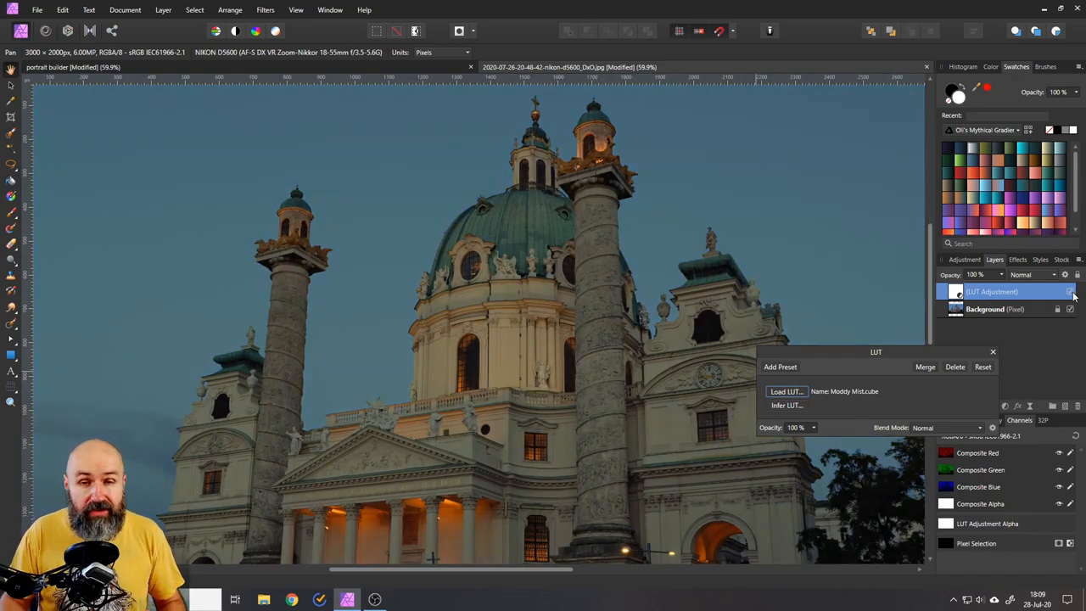
{"action": "left_click", "coordinate": [788, 390]}
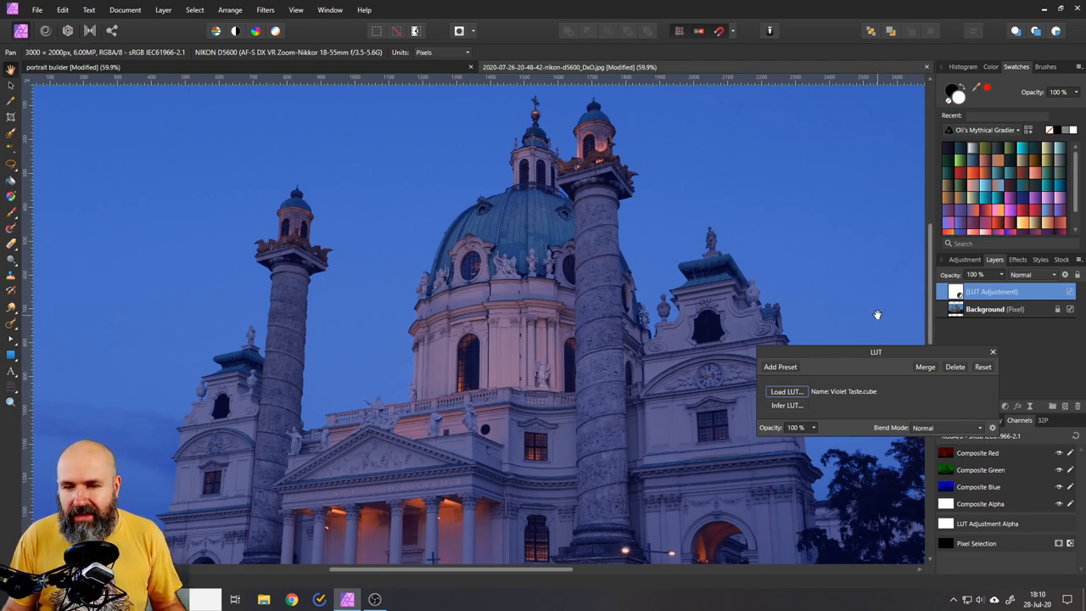
{"action": "left_click", "coordinate": [784, 390]}
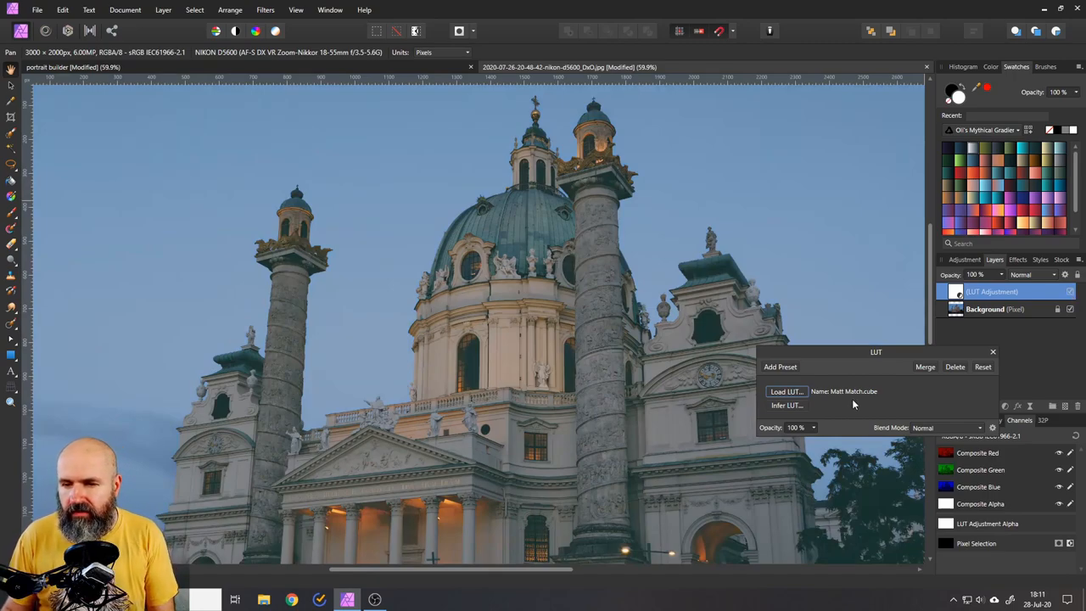
Reload the Violet Twilight LUT after trying the Matt Match look.
{"action": "left_click", "coordinate": [786, 390]}
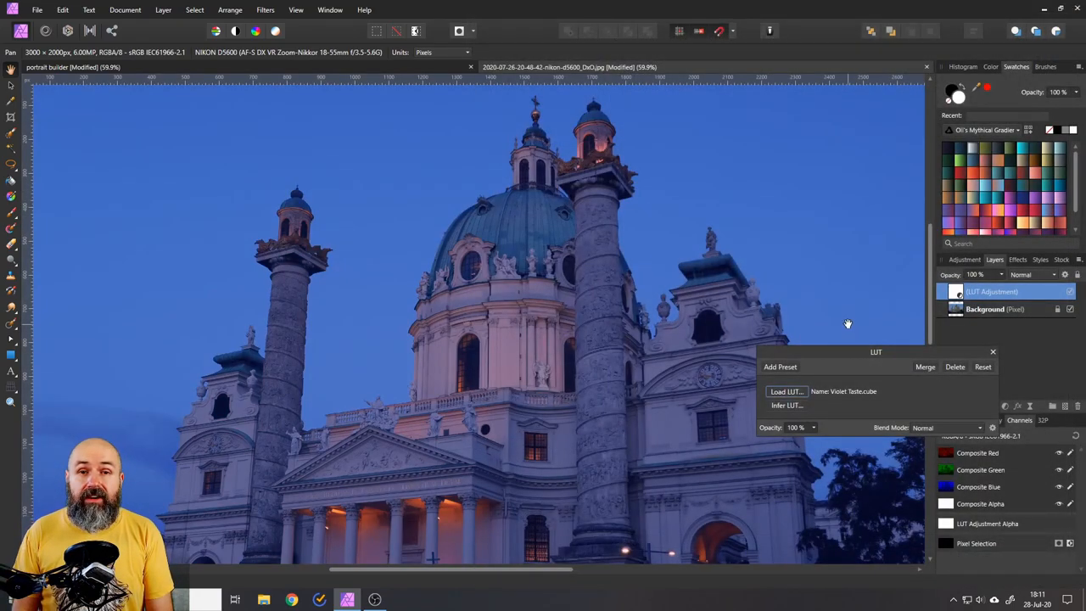